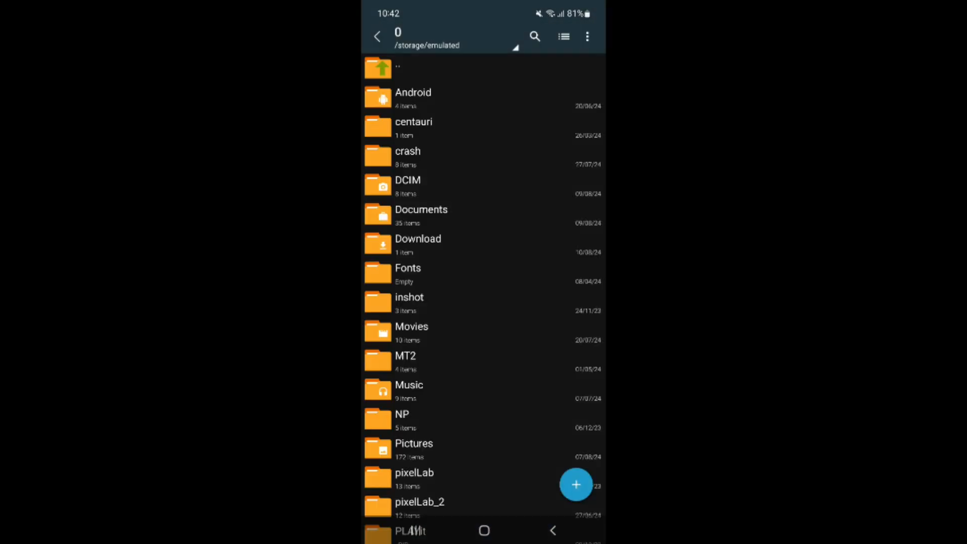
Extract Magic Tweak 1.7.zip in the Download folder to get Magic Tweak 1.7.apk.
left_click(417, 244)
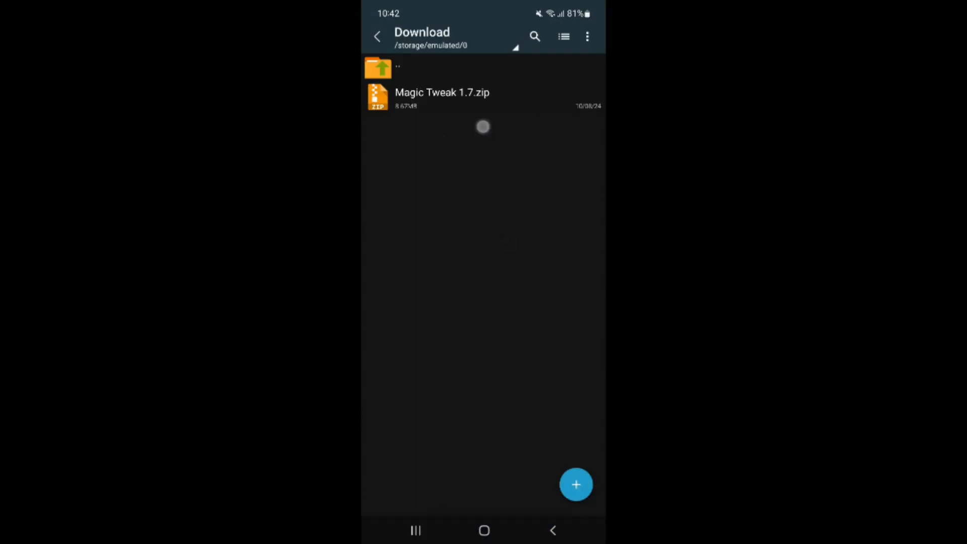
left_click(442, 96)
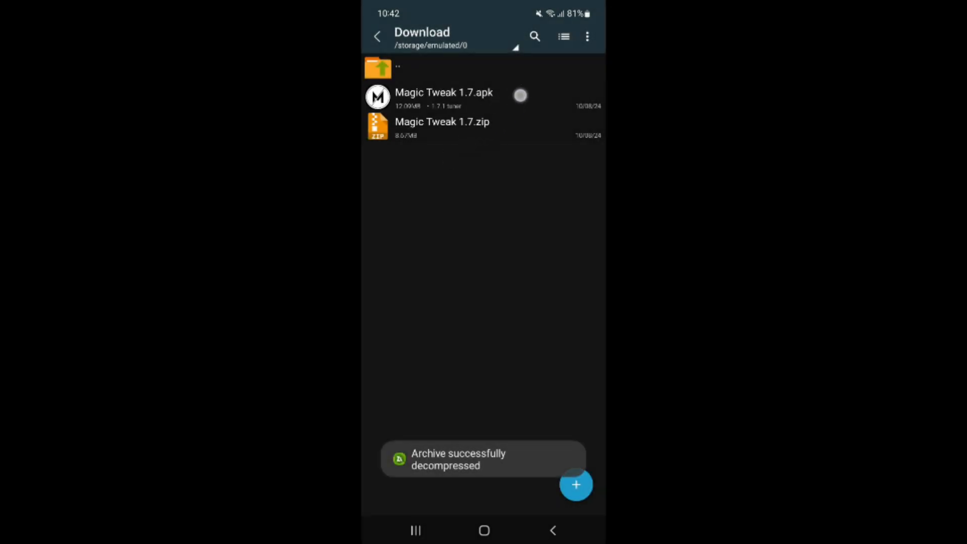
Install Magic Tweak 1.7.apk as an update over the existing app.
left_click(445, 97)
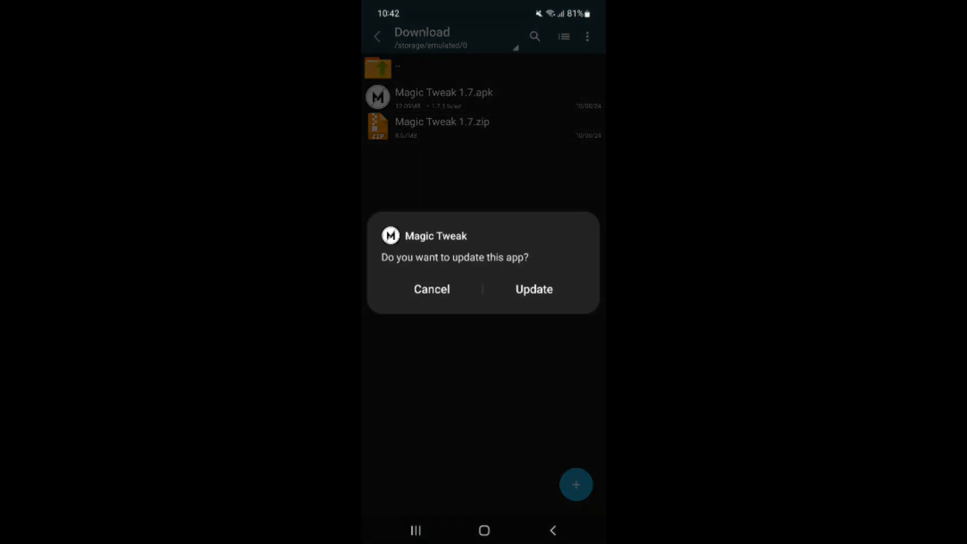
left_click(432, 289)
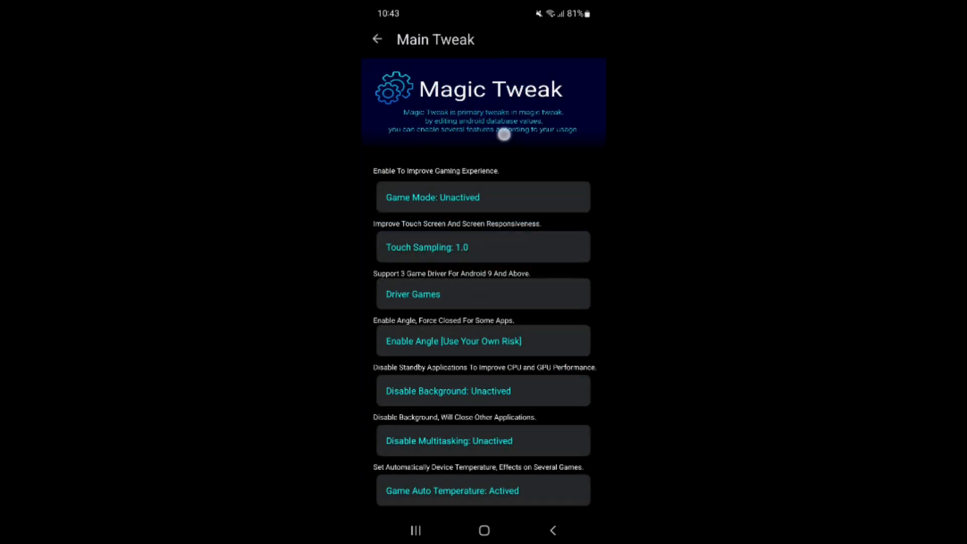
Activate Game Mode and set PUBG MOBILE as the Driver Games app.
left_click(482, 197)
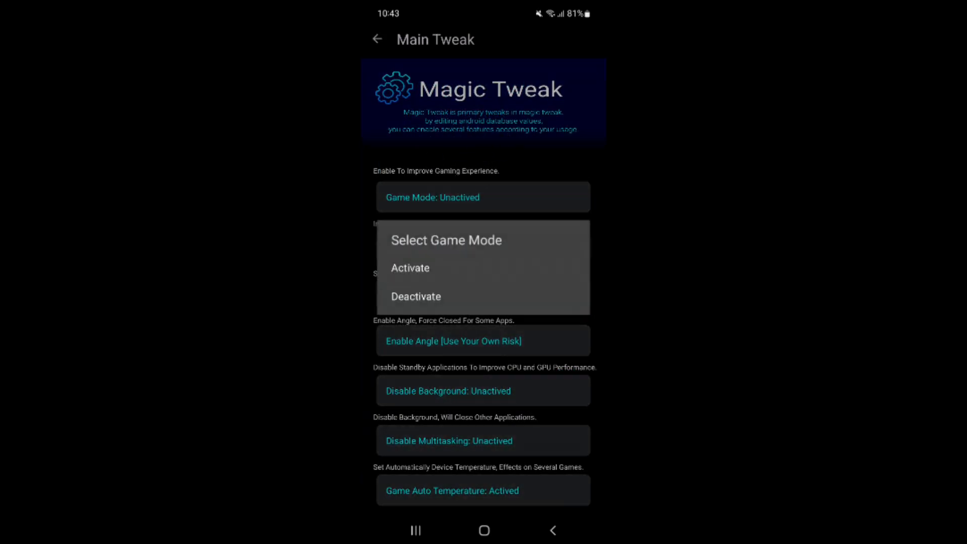
left_click(410, 269)
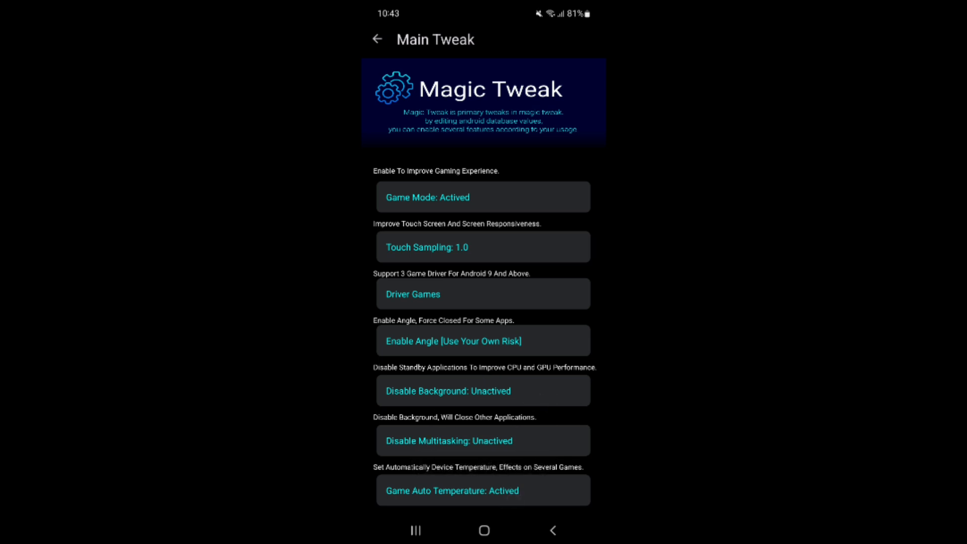
scroll("down", 3)
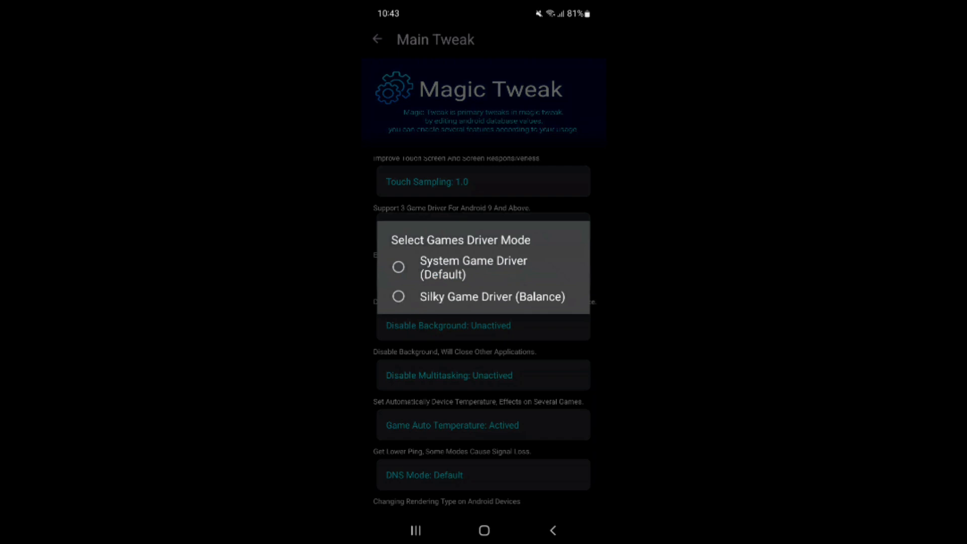
left_click(482, 296)
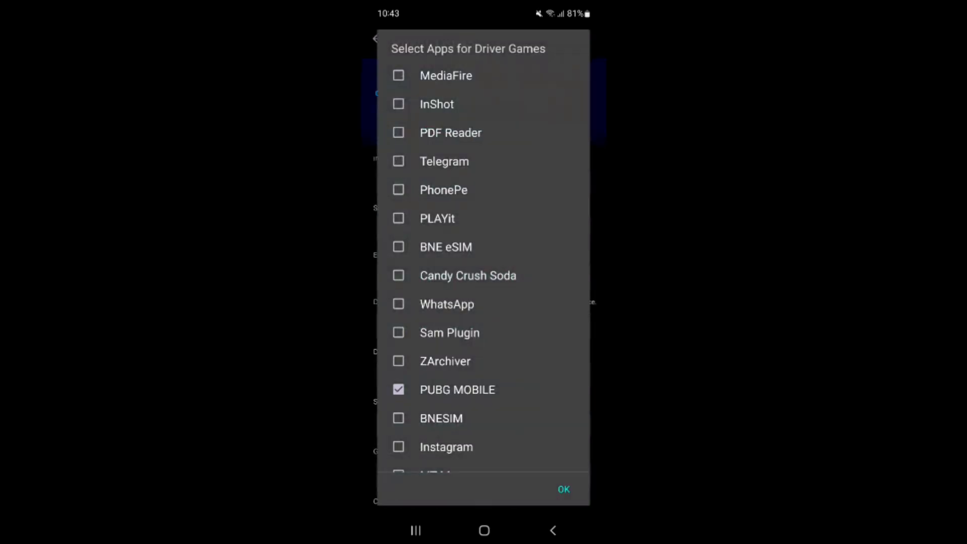
left_click(562, 490)
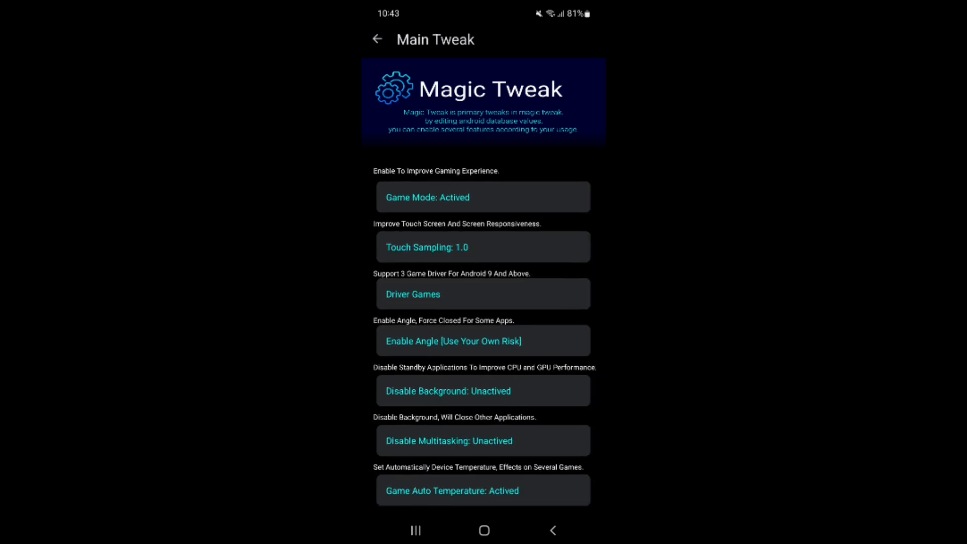
Leave Main Tweak for Home and switch to the Auto Magic section from the side menu.
left_click(377, 40)
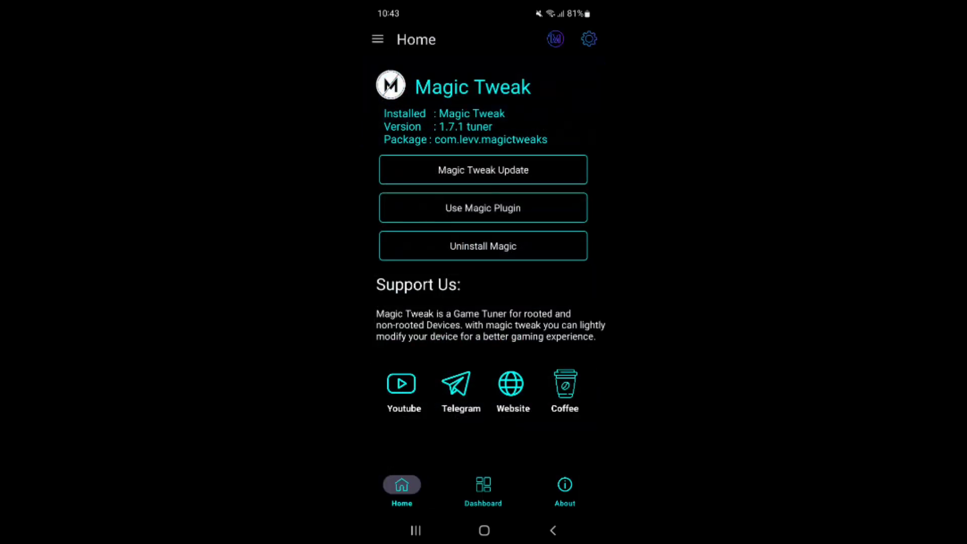
left_click(377, 39)
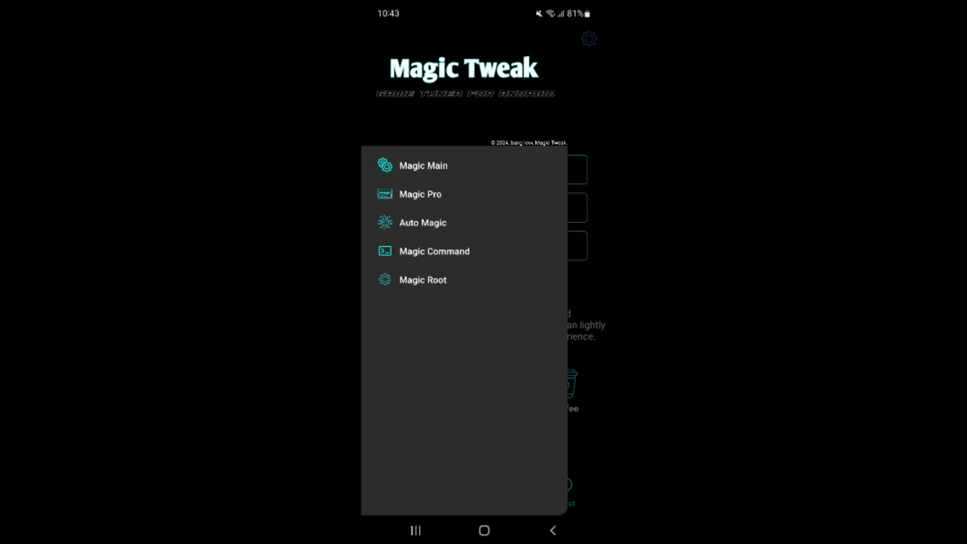
left_click(420, 194)
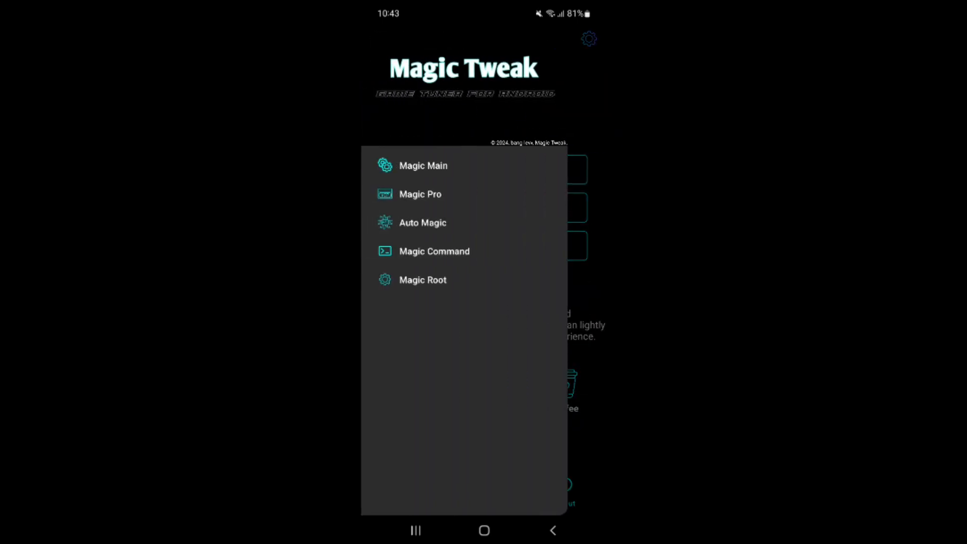
left_click(423, 223)
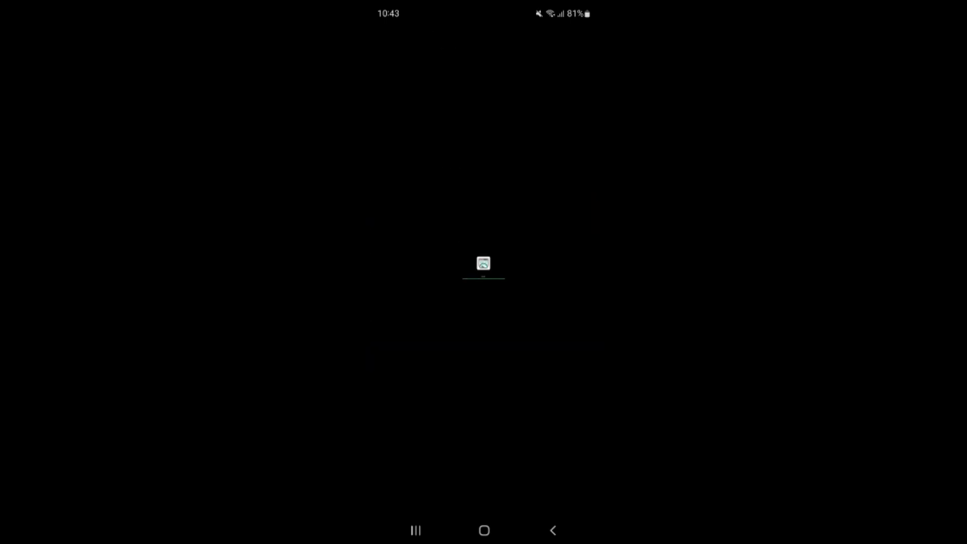
Activate the Auto Magic game mode, confirm the change and exit to the app list.
left_click(483, 264)
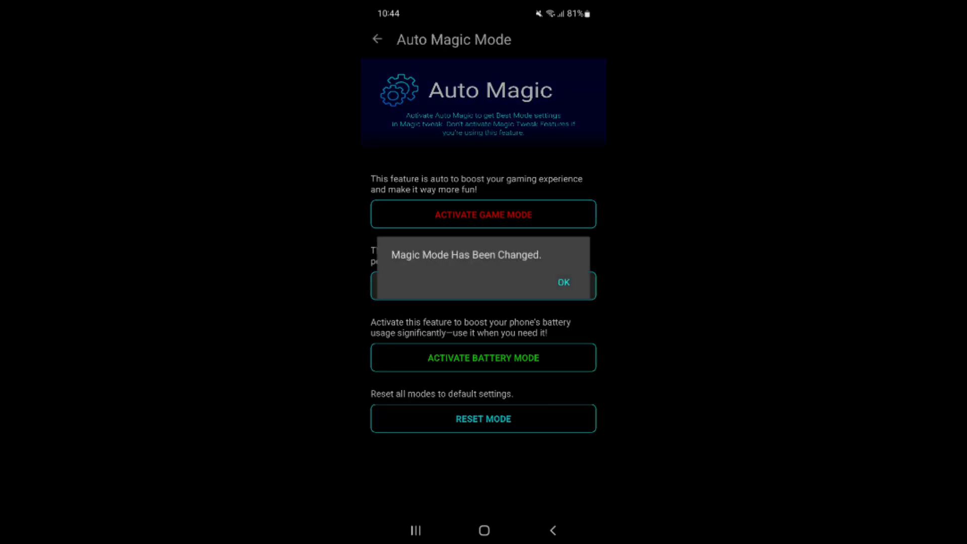
left_click(561, 282)
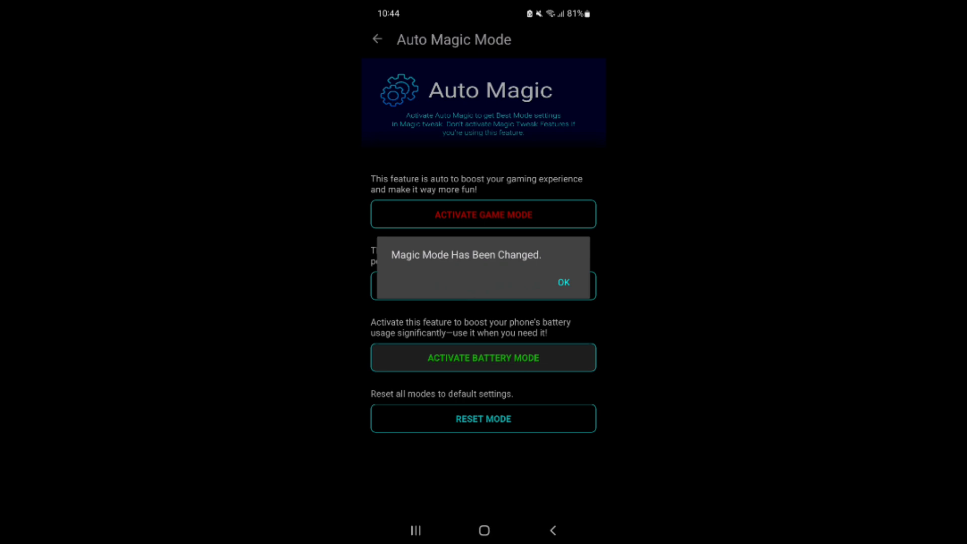
left_click(562, 282)
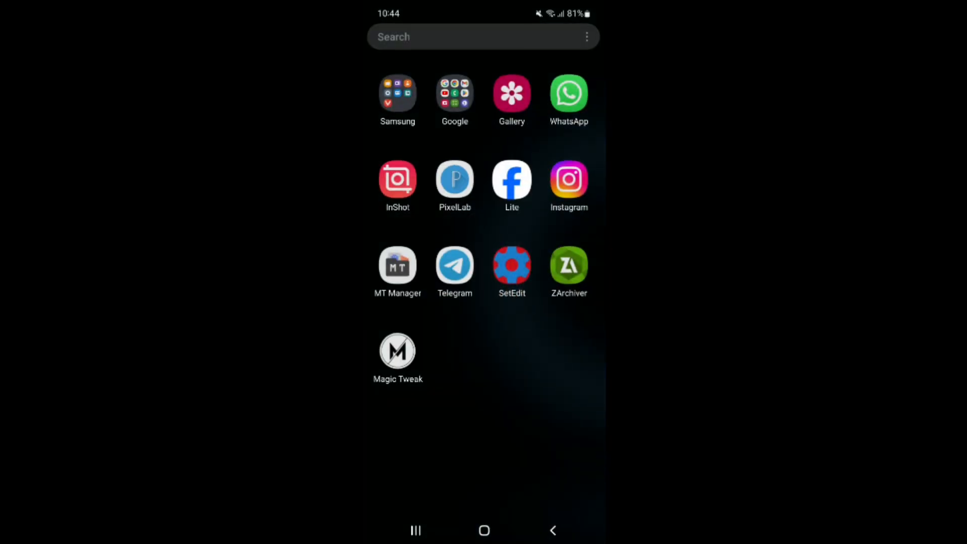
Start a new SetEdit setting named 'ro.sys.fpr.' in the System Table.
left_click(512, 265)
type("ro.sys.f")
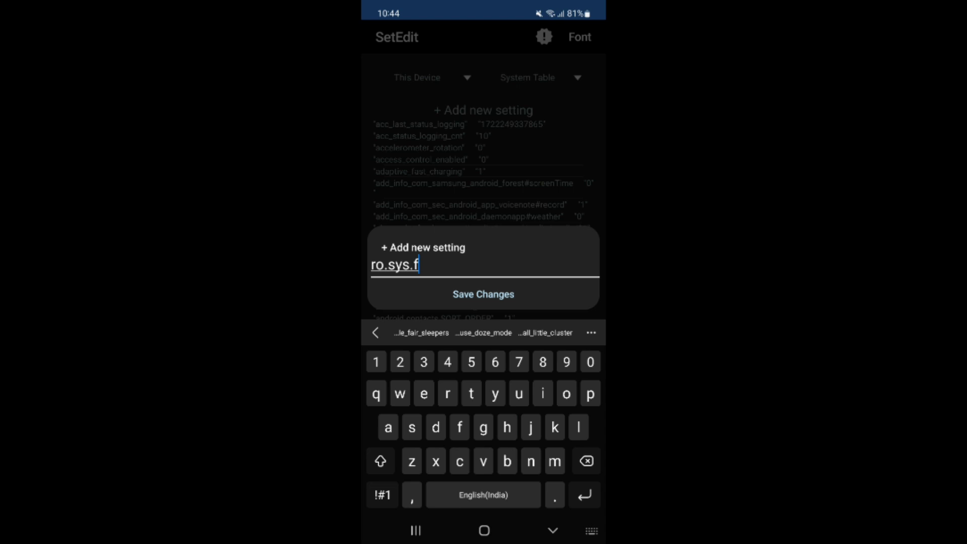
type("pr")
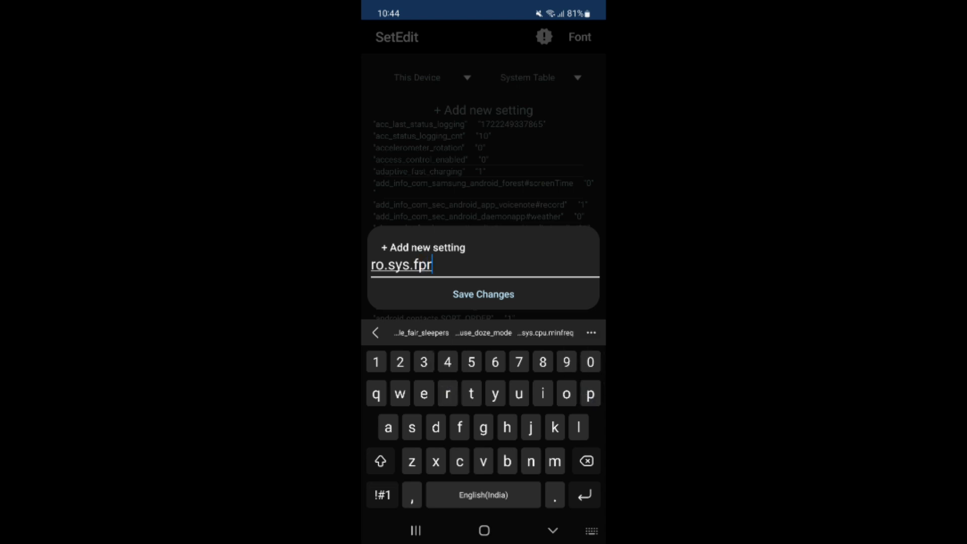
type(".")
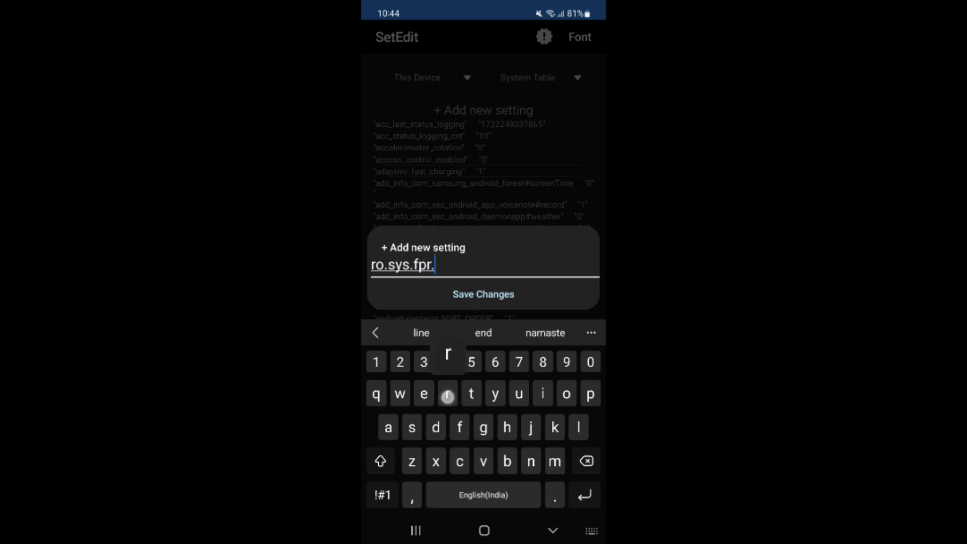